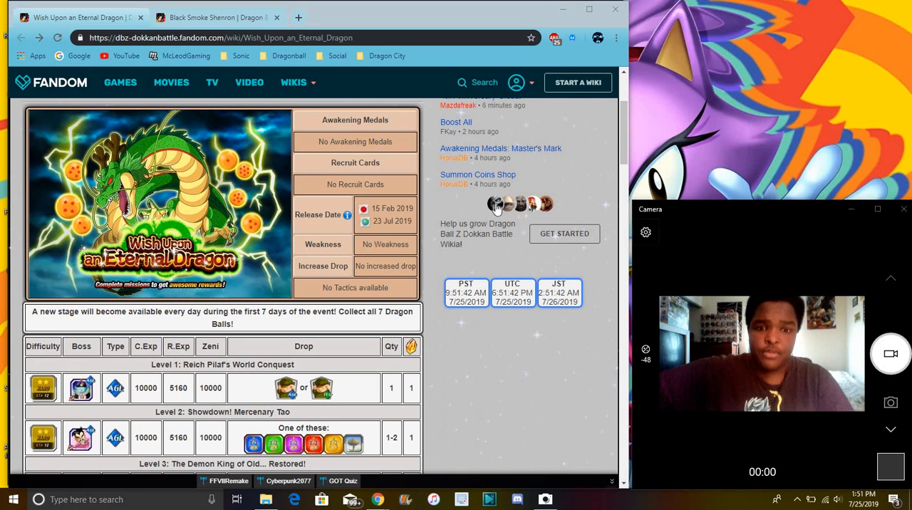
mouse_move(440, 137)
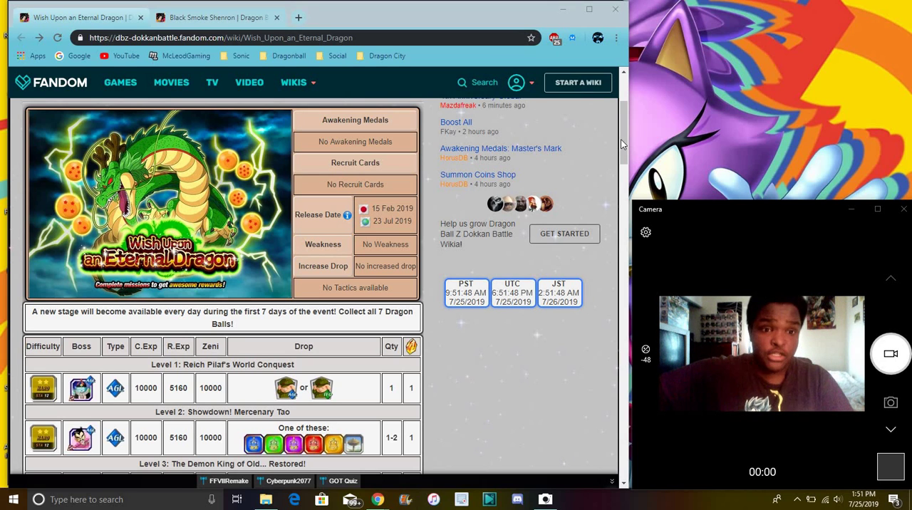
Scroll the Wish Upon an Eternal Dragon page to the Level 1-7 stage list and drops, past the Black Smoke Shenron note
scroll(down, 3)
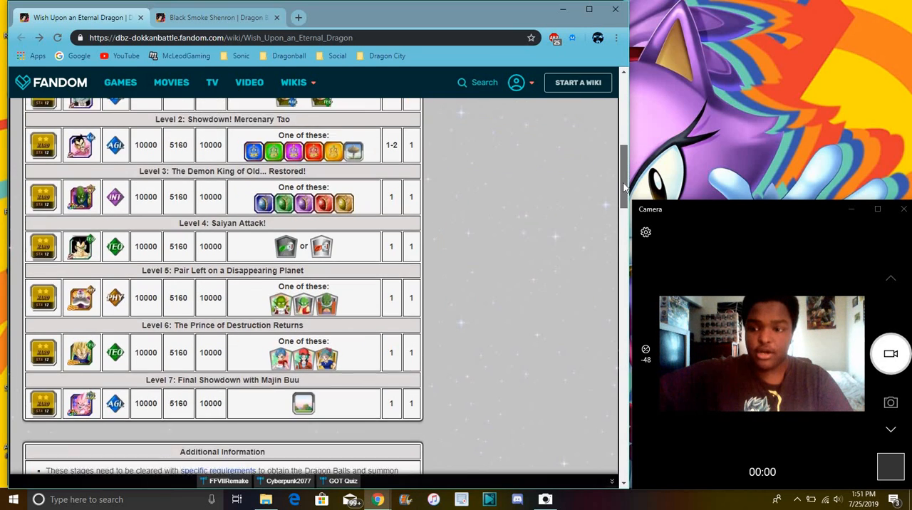
scroll(down, 3)
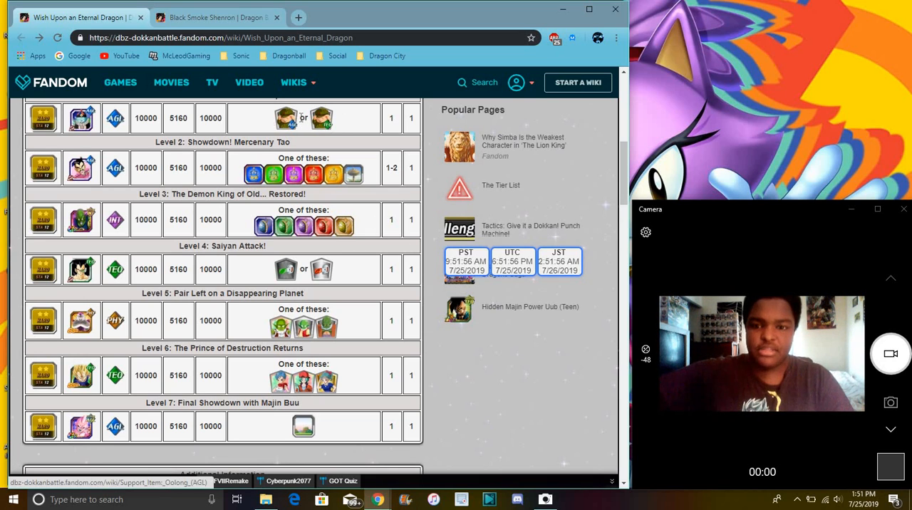
mouse_move(322, 117)
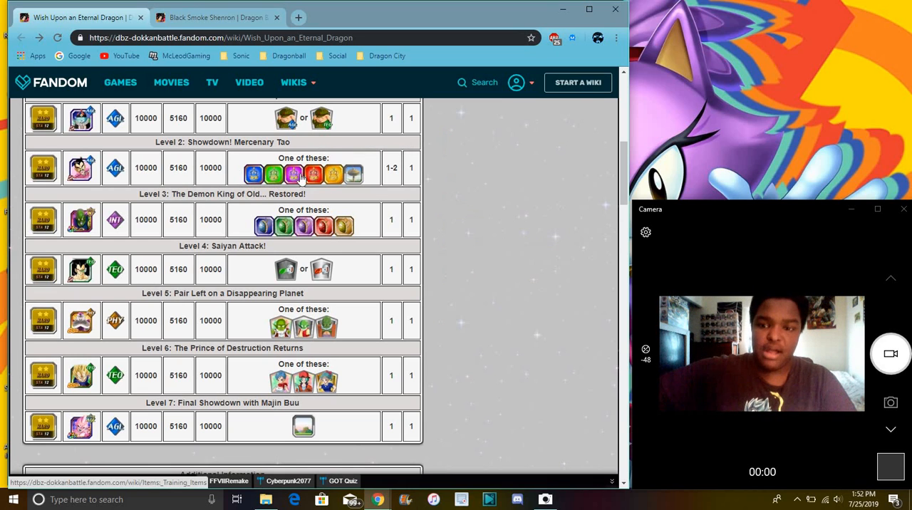
mouse_move(456, 171)
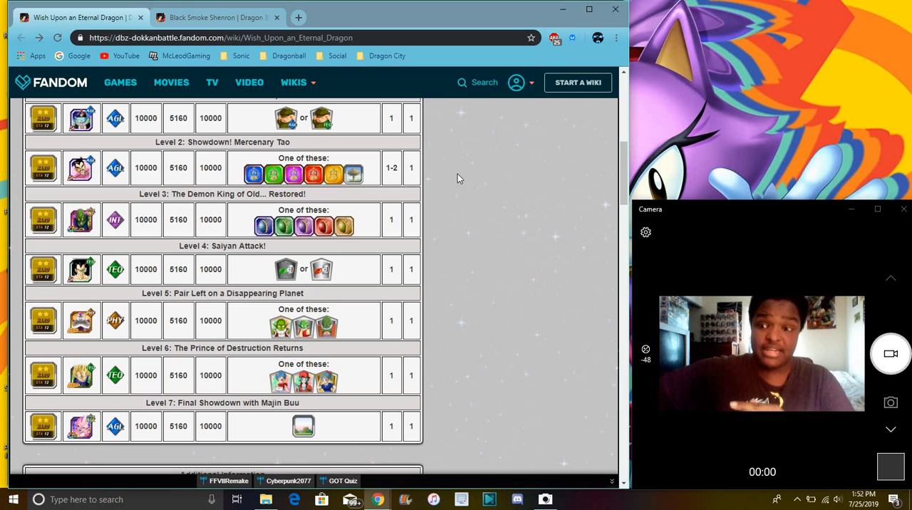
mouse_move(291, 235)
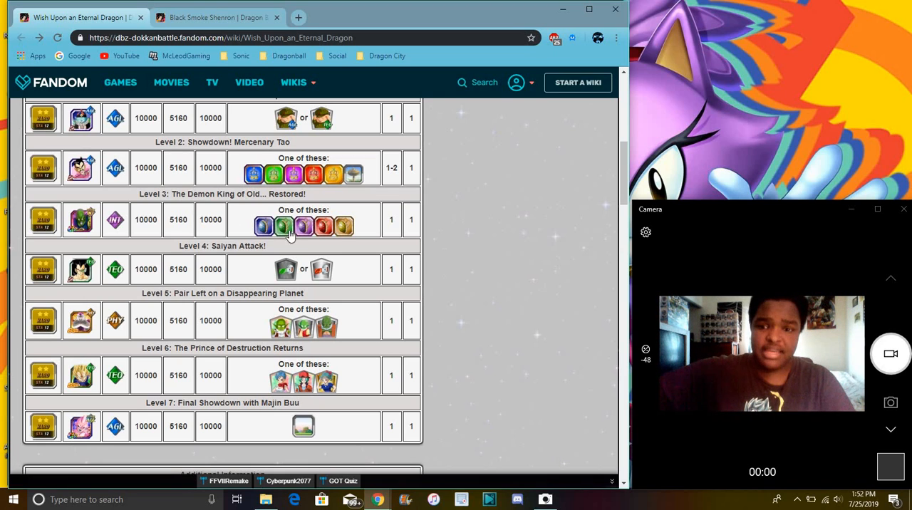
mouse_move(178, 239)
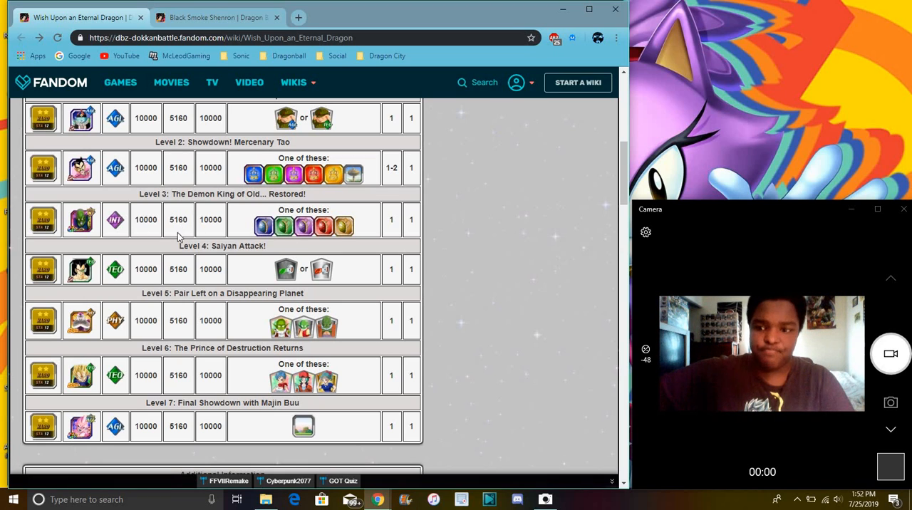
mouse_move(214, 264)
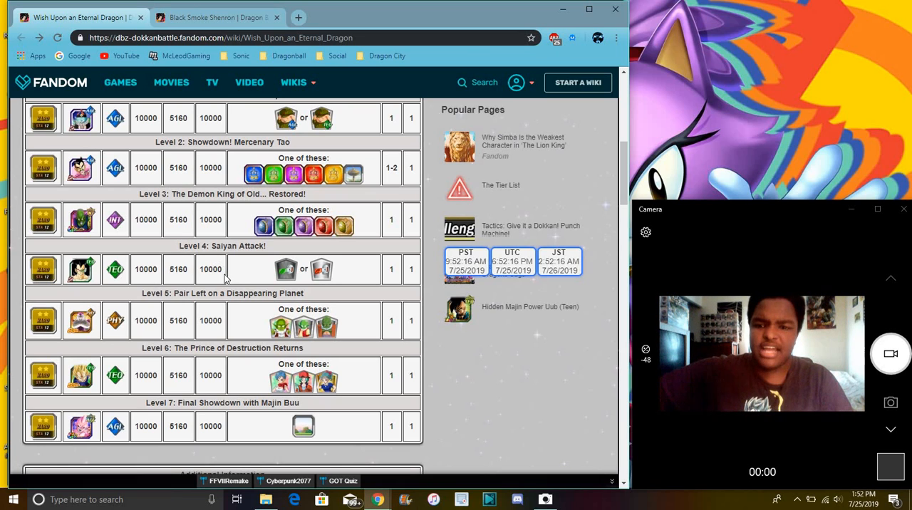
mouse_move(231, 274)
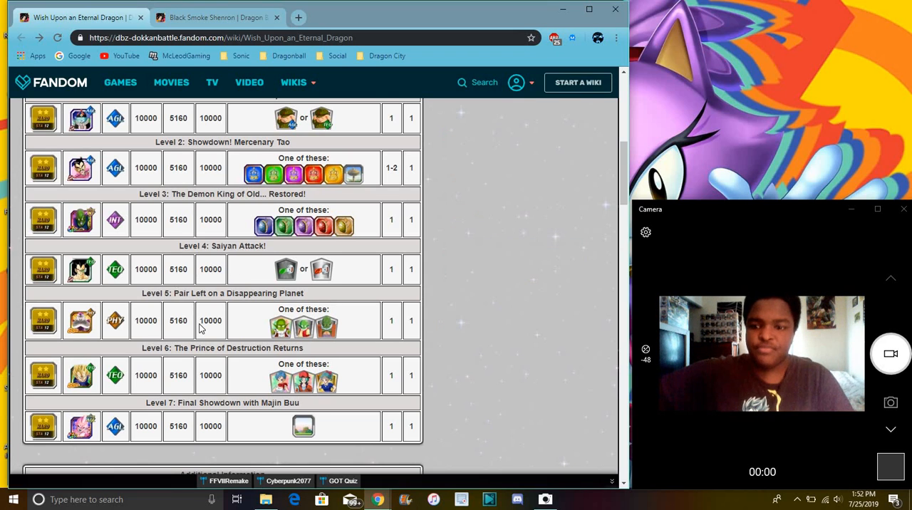
mouse_move(222, 316)
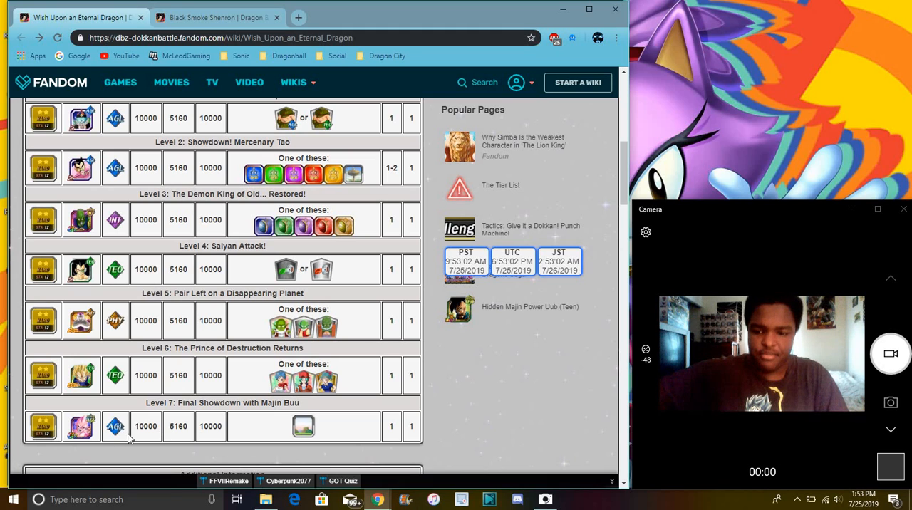
mouse_move(330, 309)
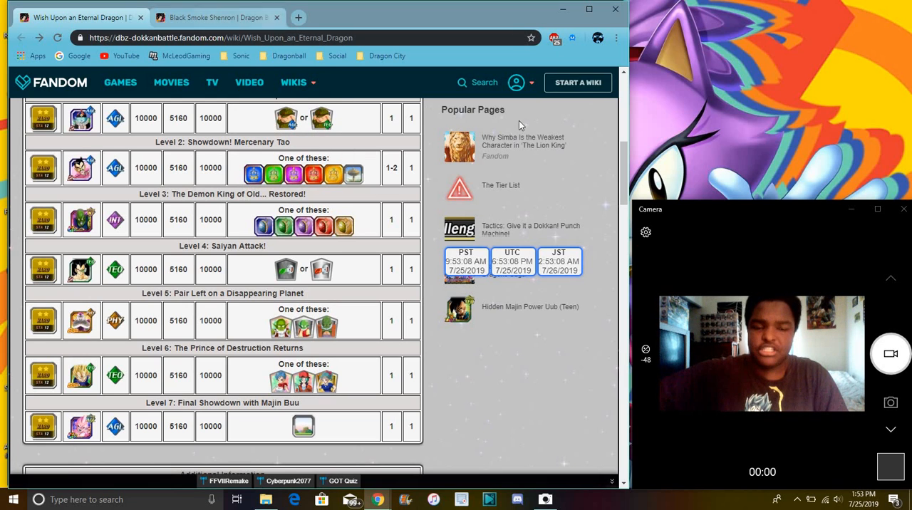
scroll(down, 3)
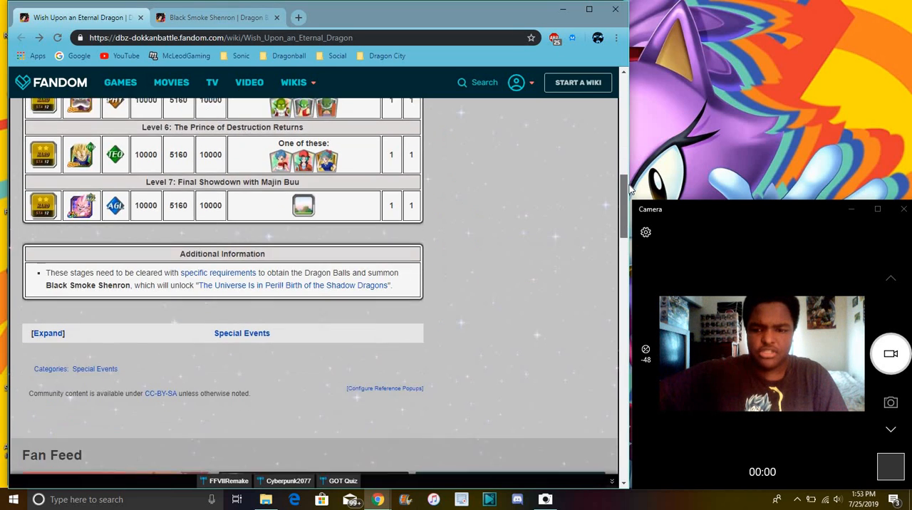
scroll(up, 3)
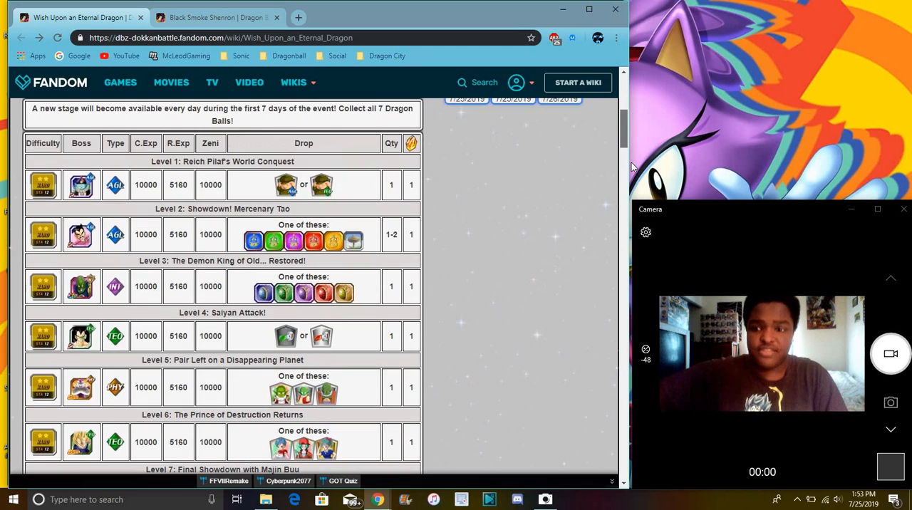
scroll(down, 3)
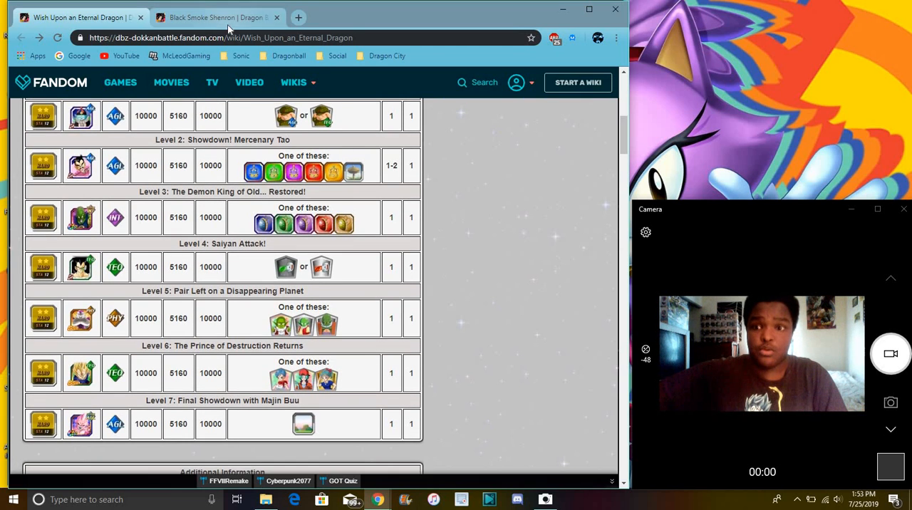
Switch to the already-open Black Smoke Shenron summon page showing its artwork and quote
click(214, 17)
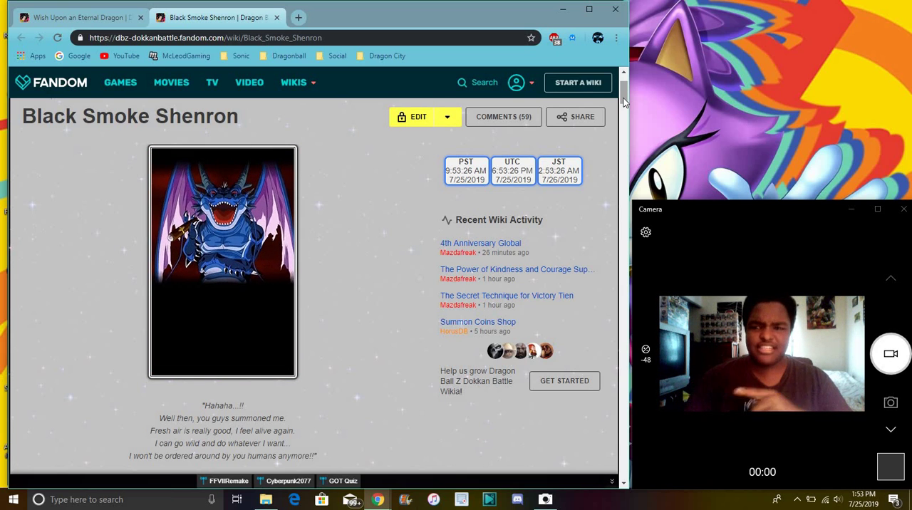
mouse_move(306, 215)
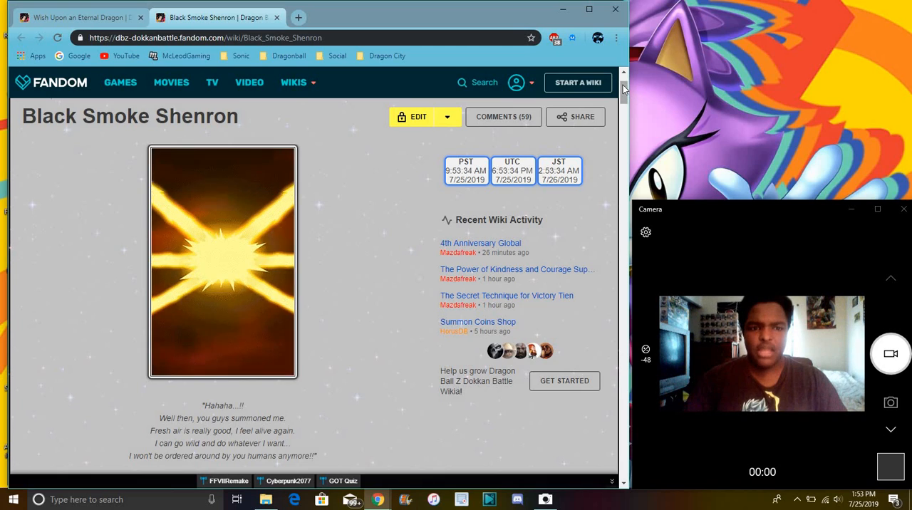
scroll(down, 3)
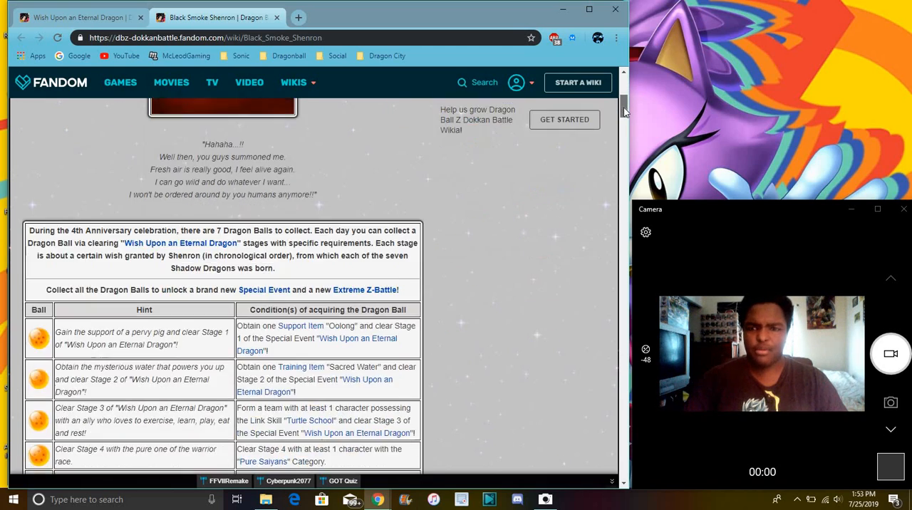
scroll(down, 3)
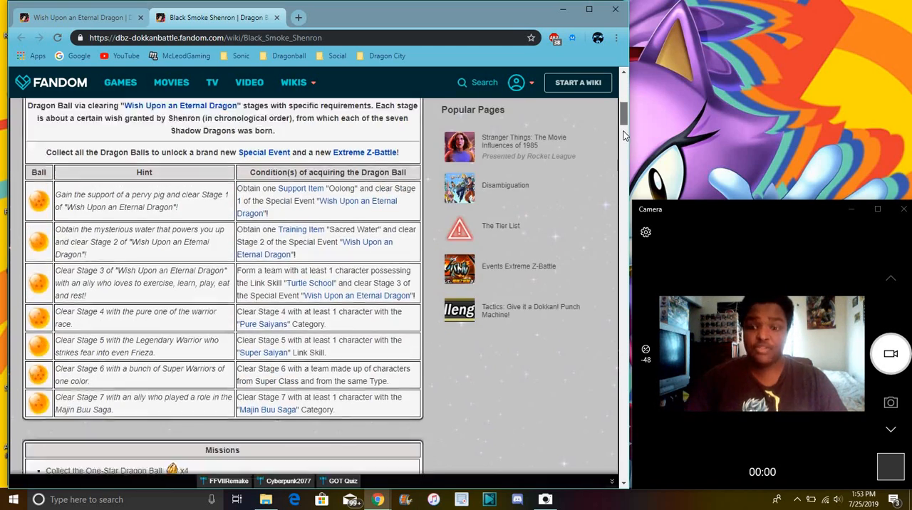
scroll(down, 3)
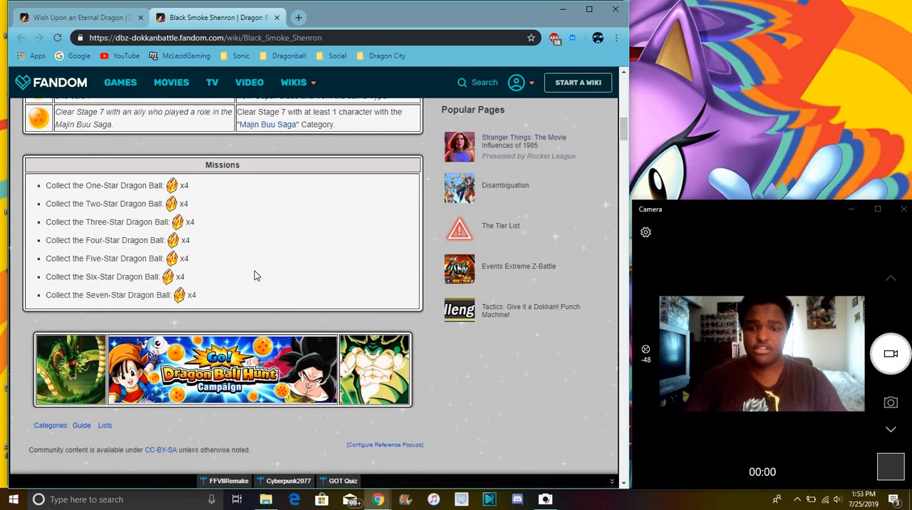
mouse_move(254, 257)
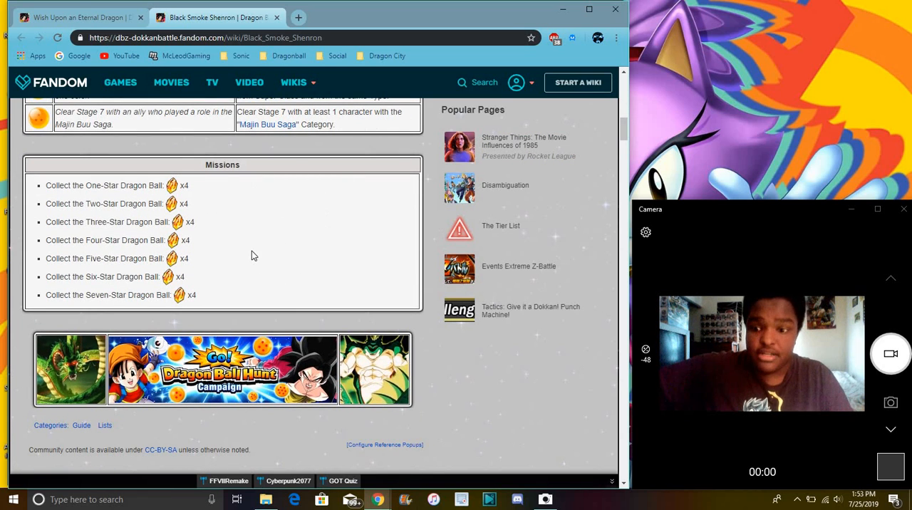
mouse_move(239, 391)
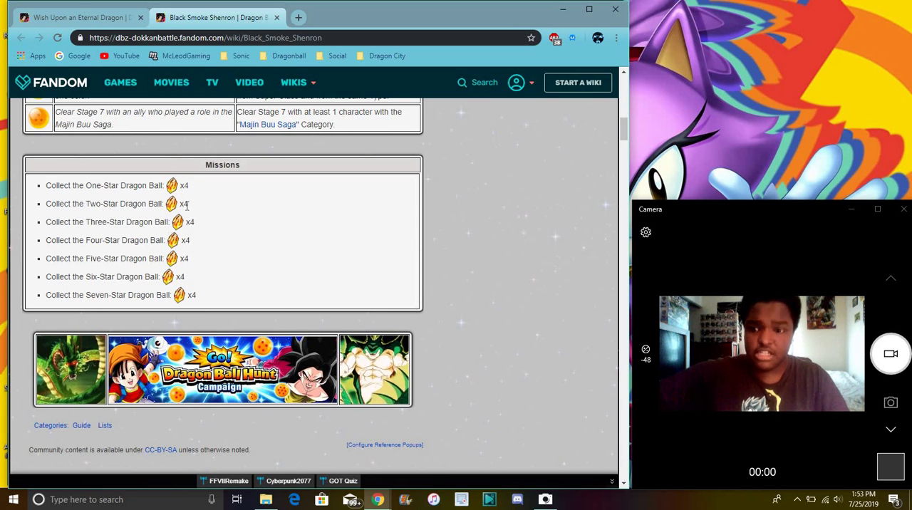
mouse_move(302, 234)
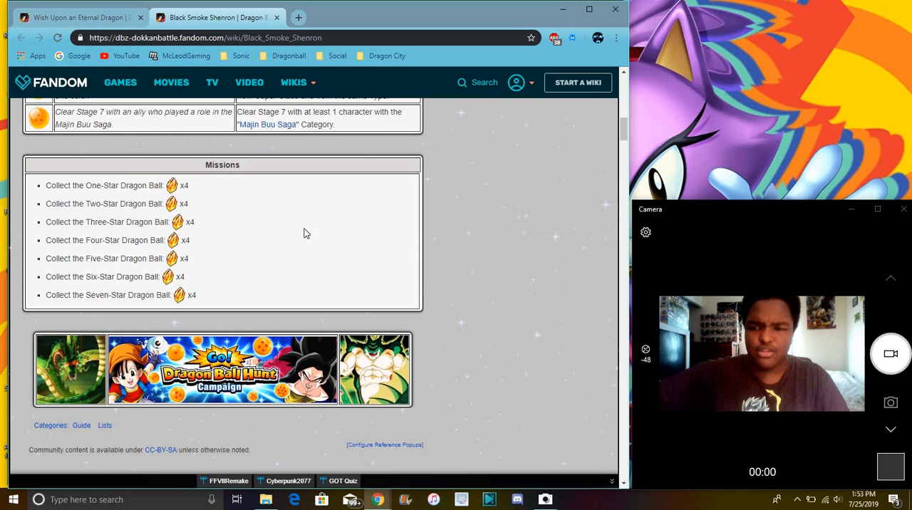
mouse_move(450, 261)
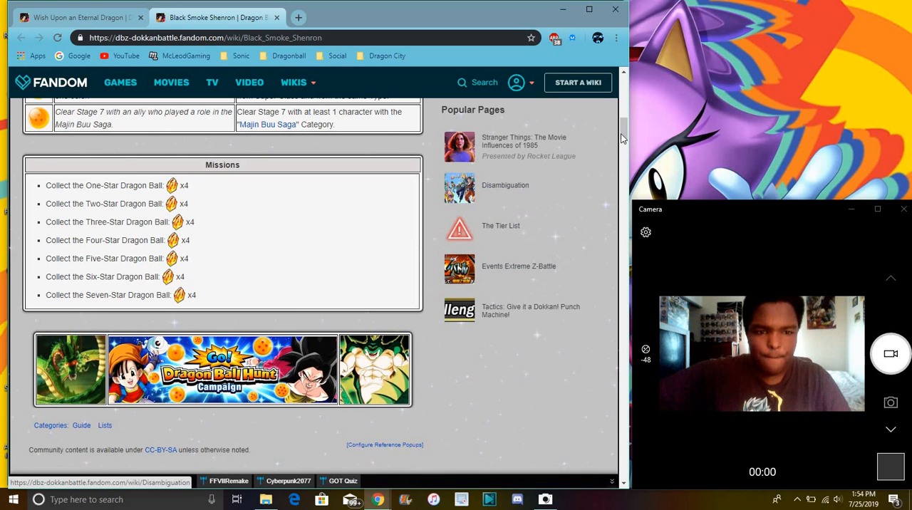
scroll(up, 3)
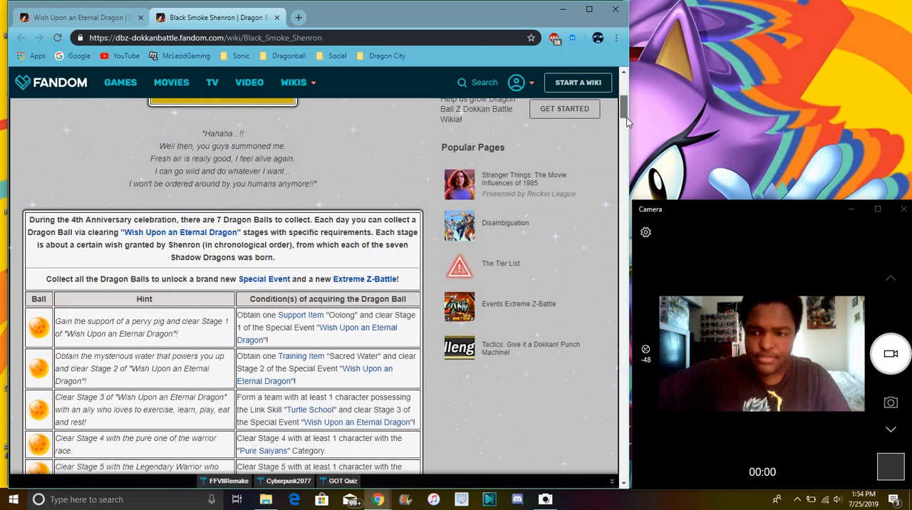
scroll(down, 3)
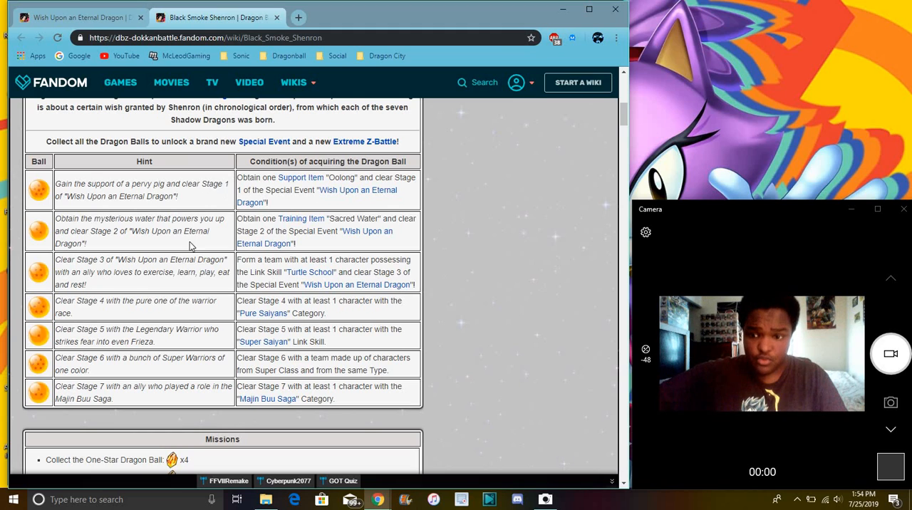
mouse_move(271, 236)
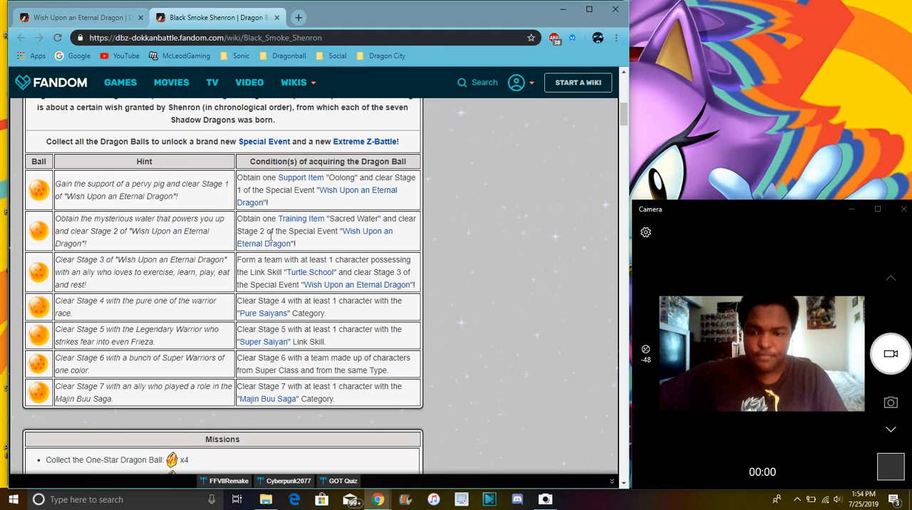
mouse_move(534, 219)
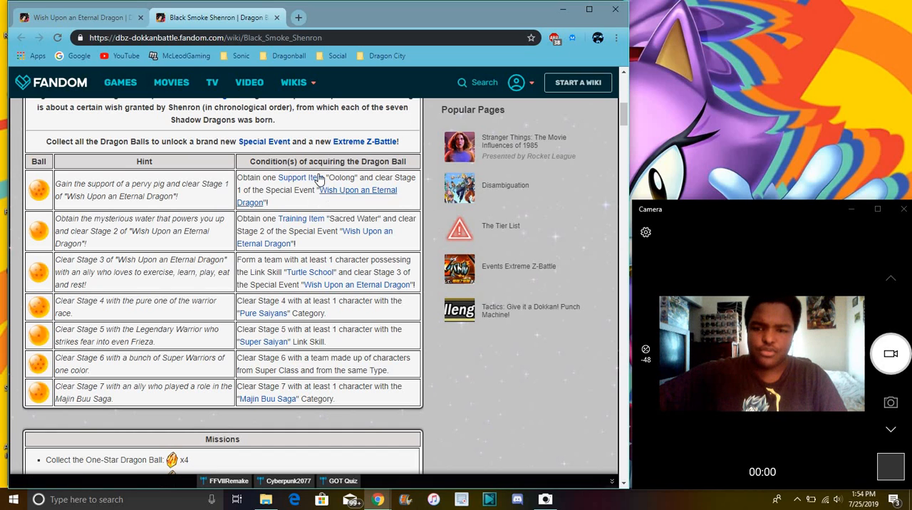
mouse_move(350, 207)
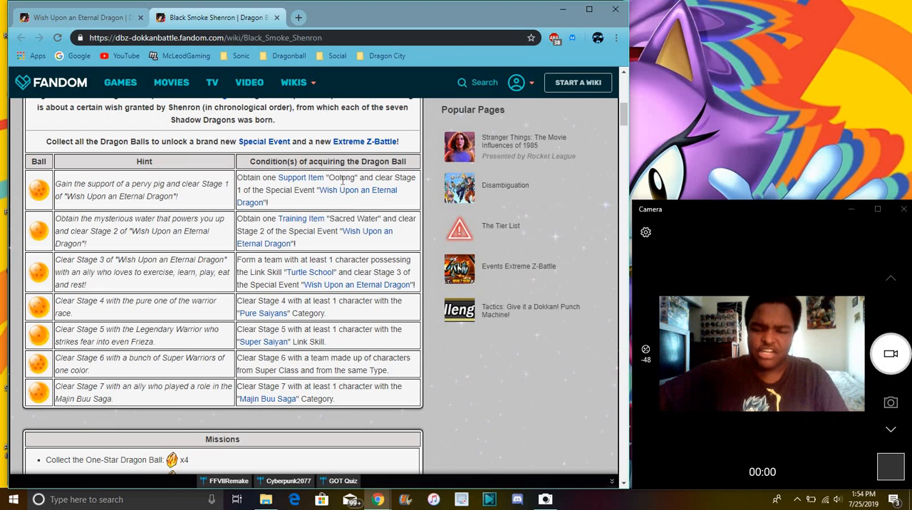
mouse_move(335, 196)
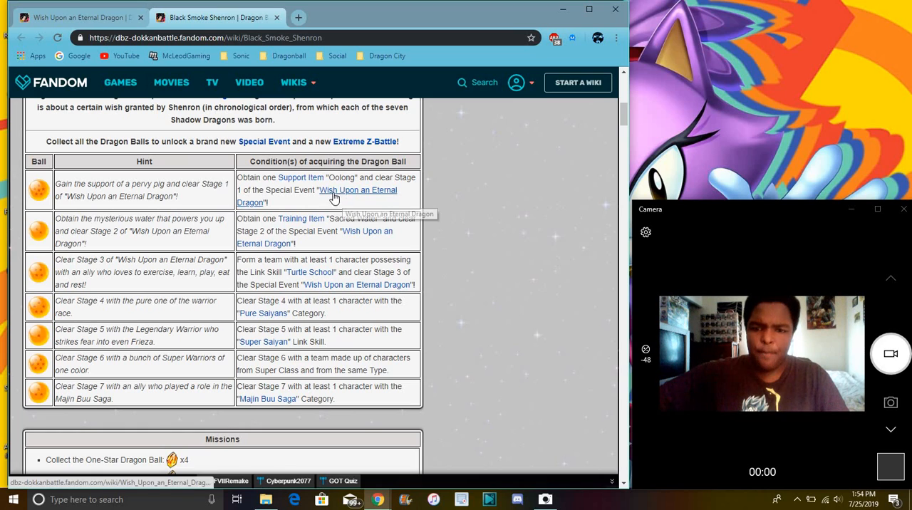
mouse_move(413, 220)
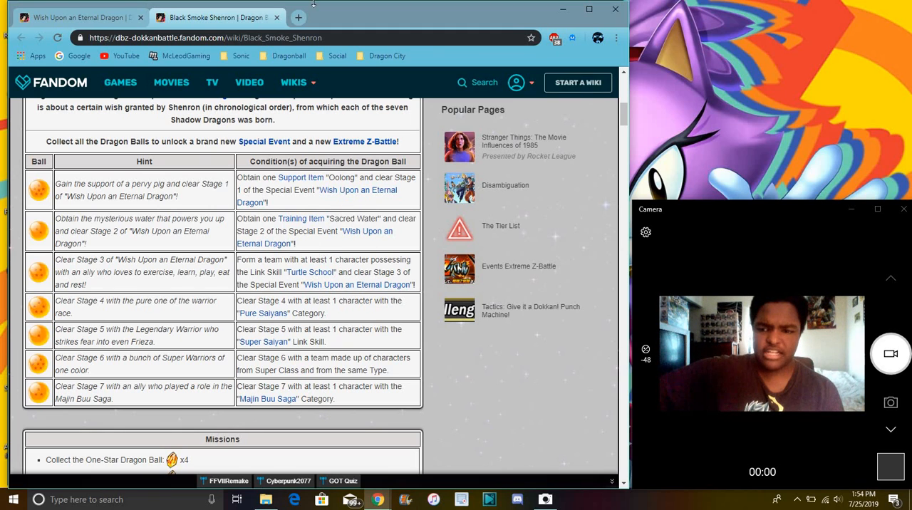
click(79, 17)
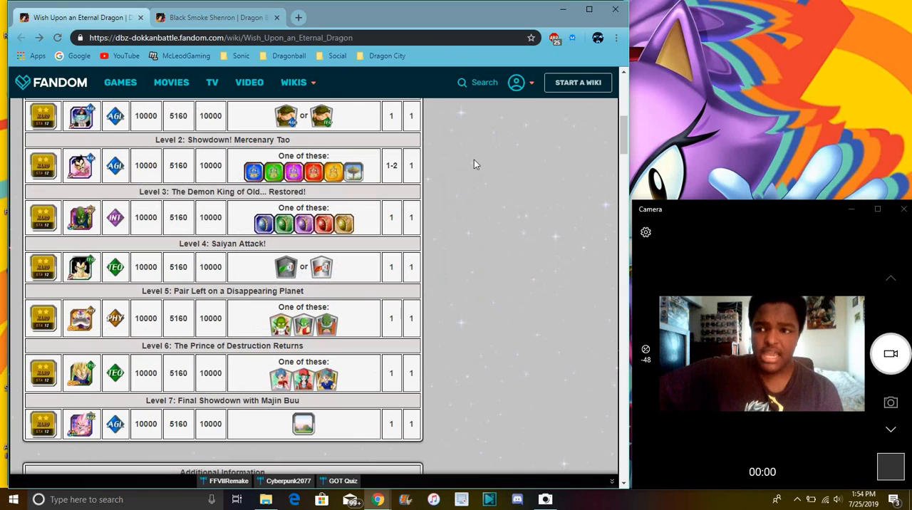
scroll(up, 3)
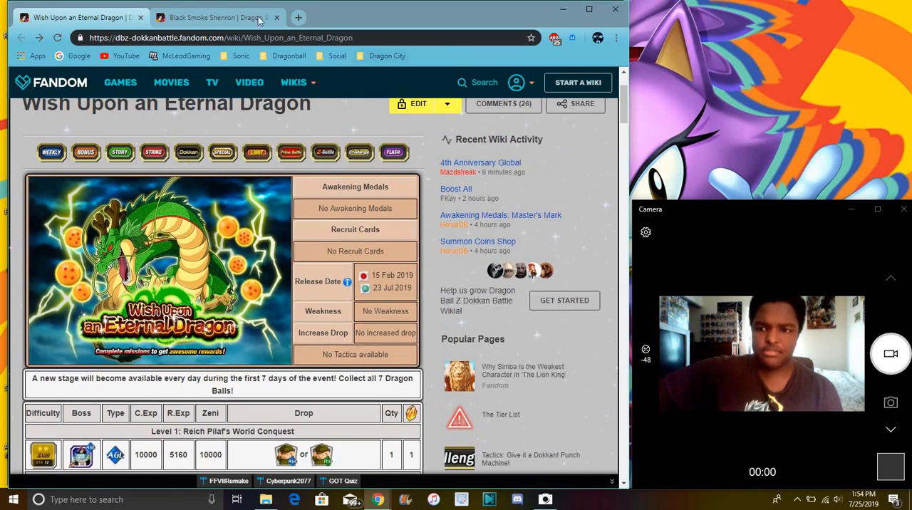
click(211, 17)
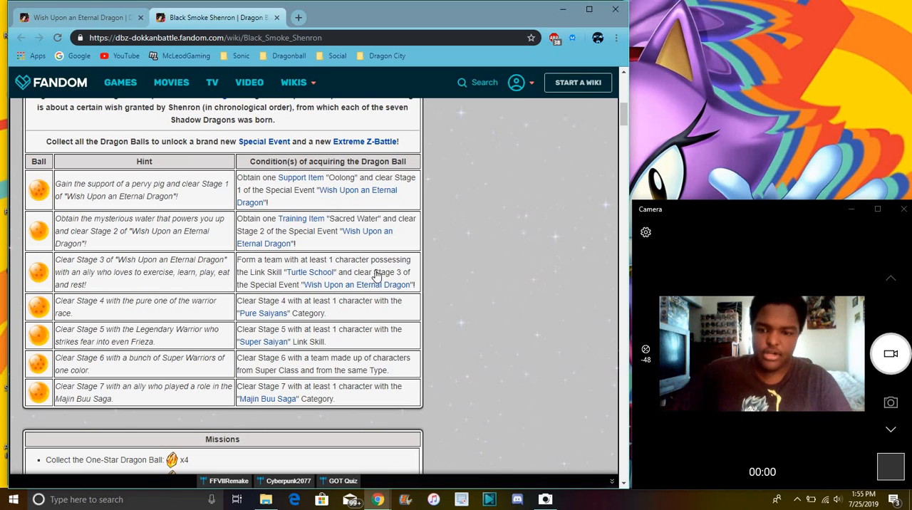
mouse_move(425, 318)
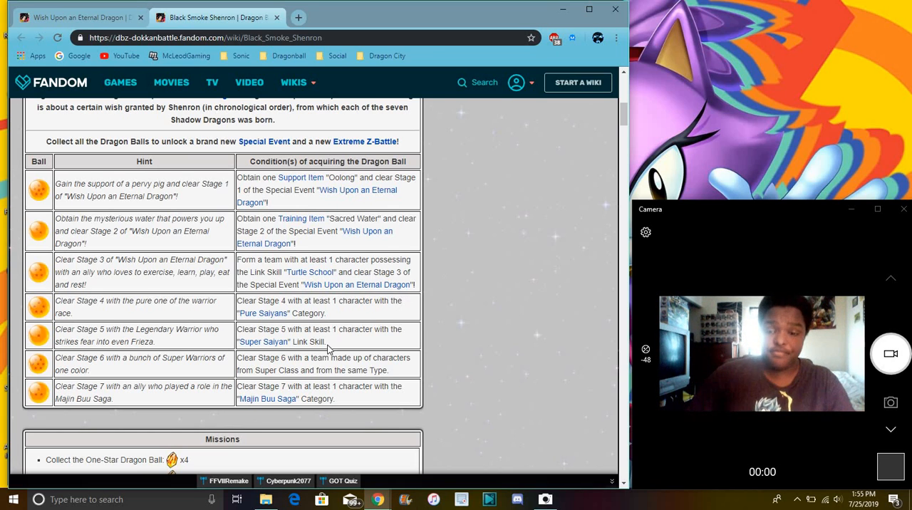
mouse_move(266, 343)
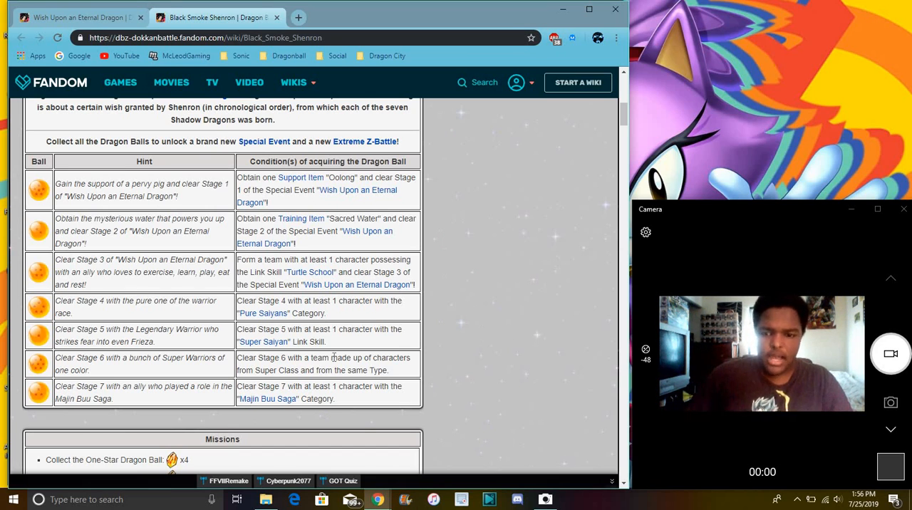
mouse_move(338, 383)
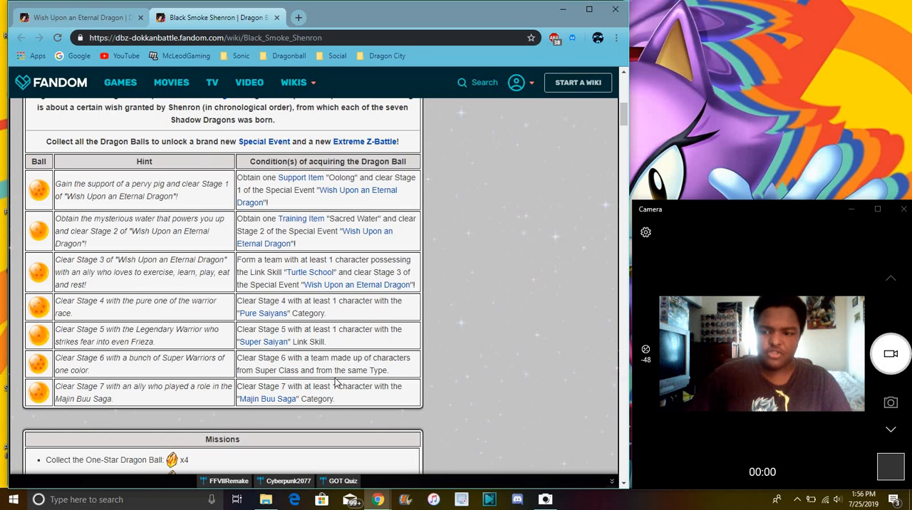
mouse_move(335, 367)
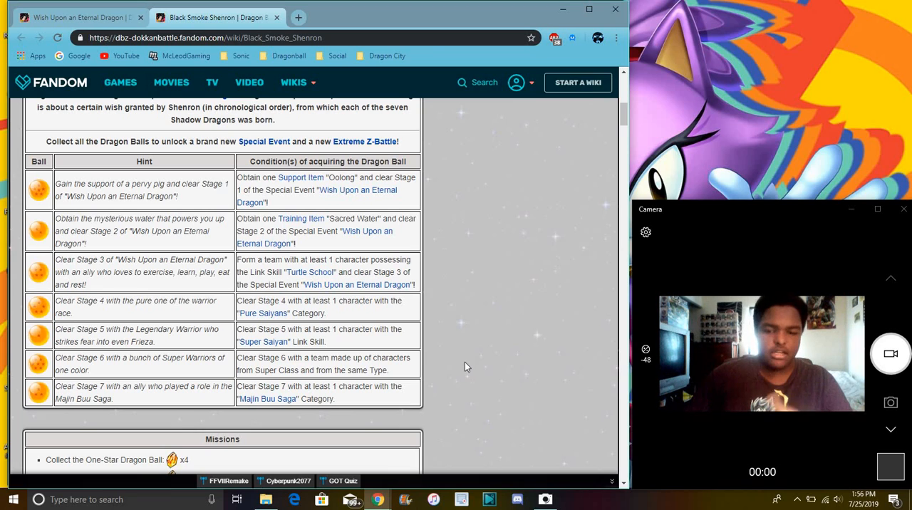
mouse_move(459, 317)
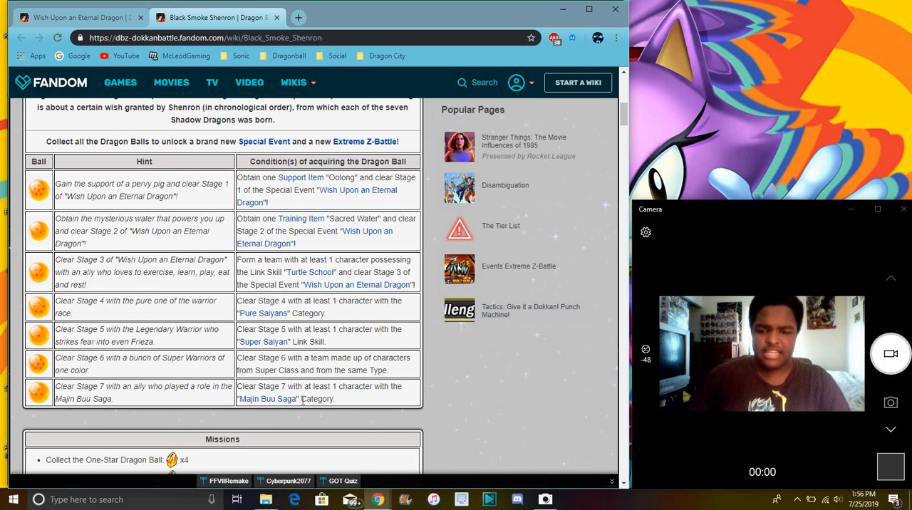
mouse_move(471, 388)
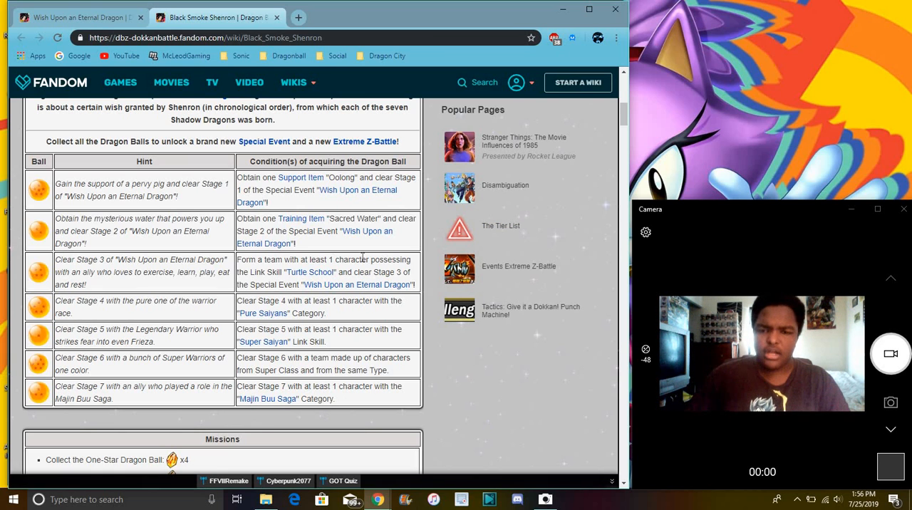
click(79, 17)
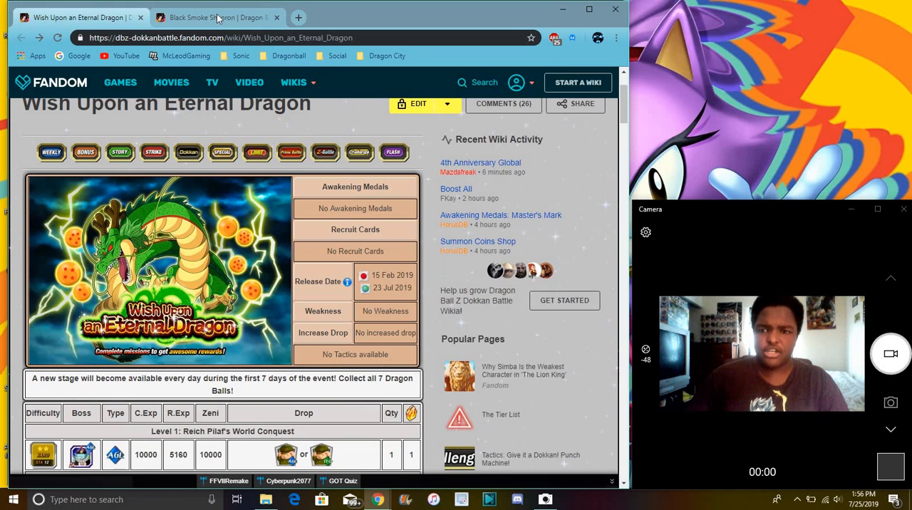
click(214, 17)
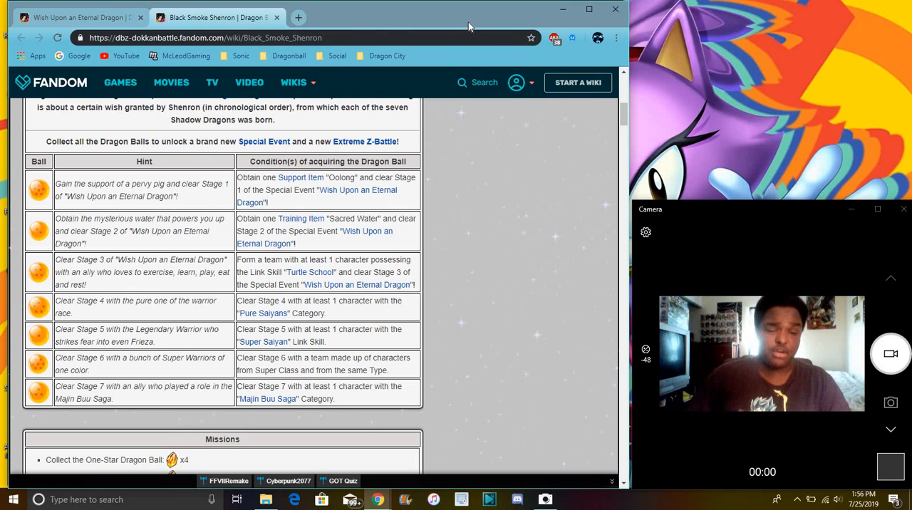
scroll(down, 3)
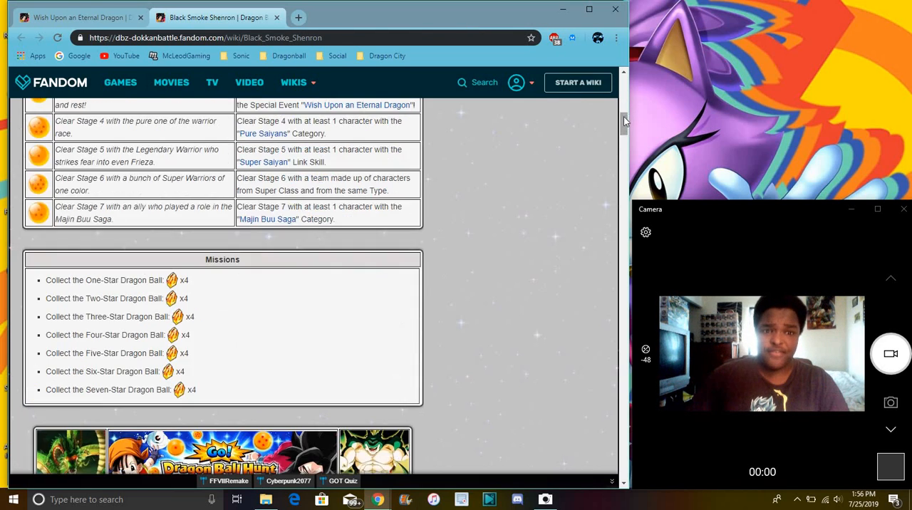
scroll(up, 3)
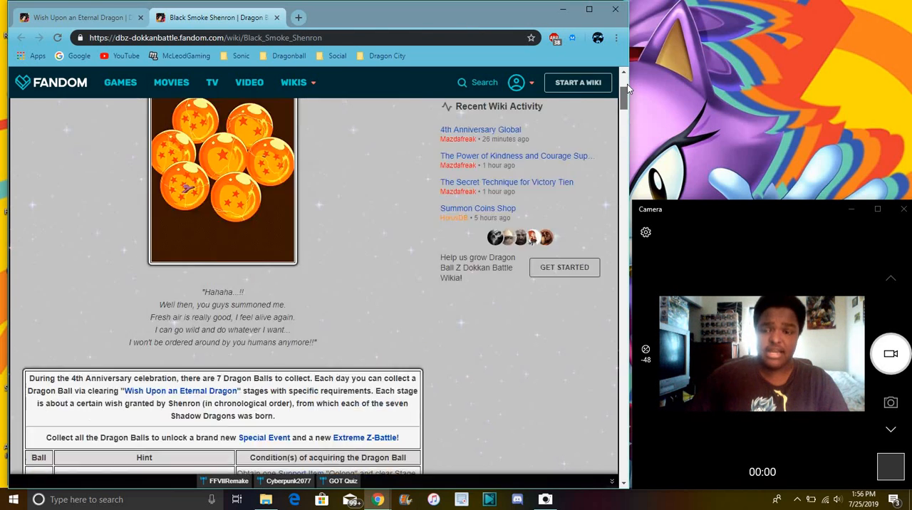
scroll(down, 3)
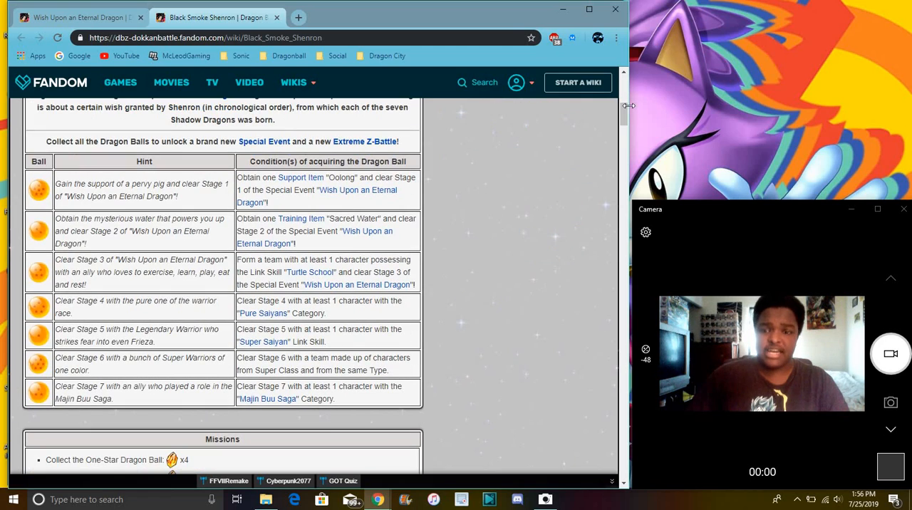
scroll(up, 3)
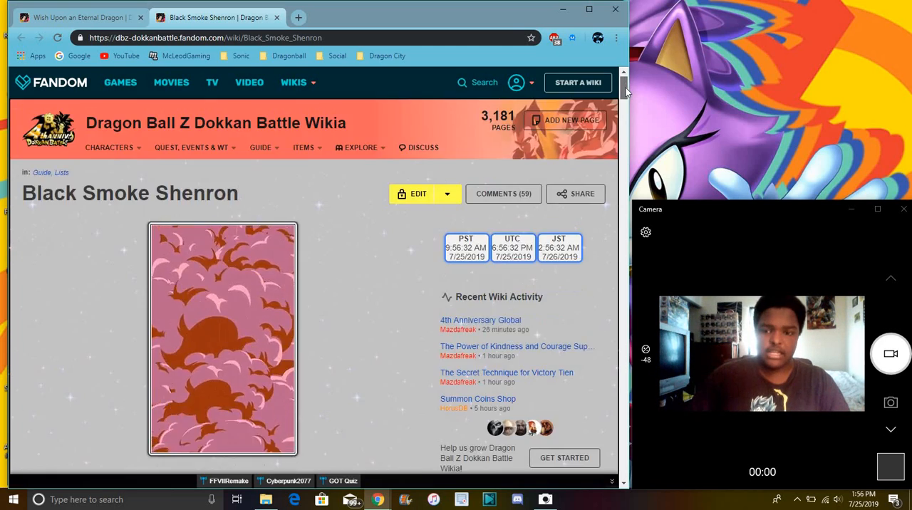
scroll(down, 3)
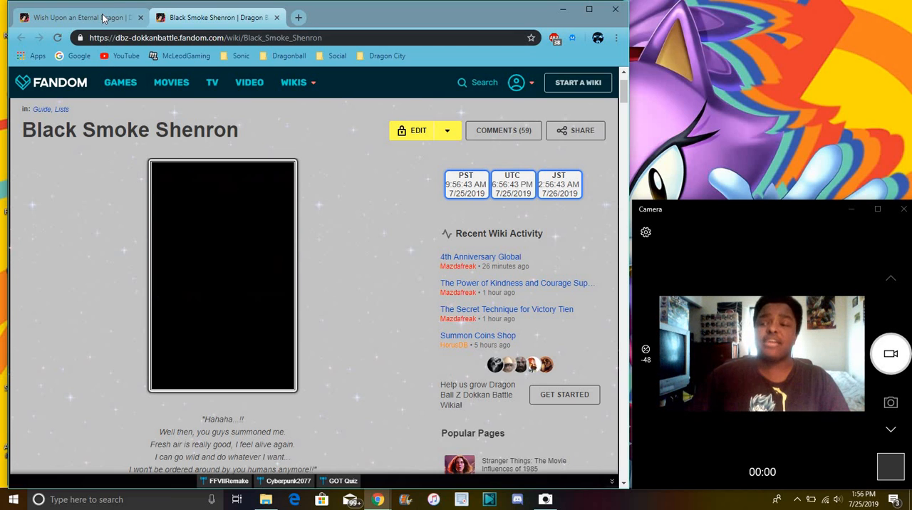
click(71, 17)
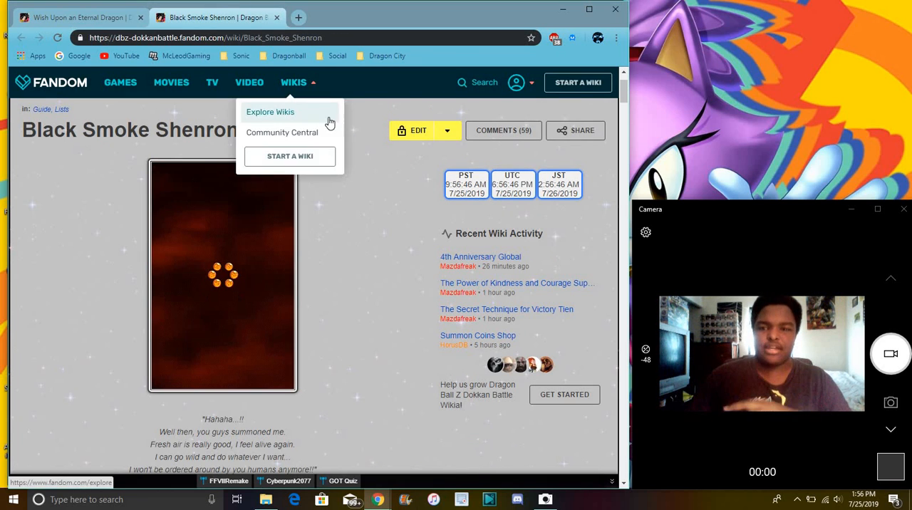
click(379, 151)
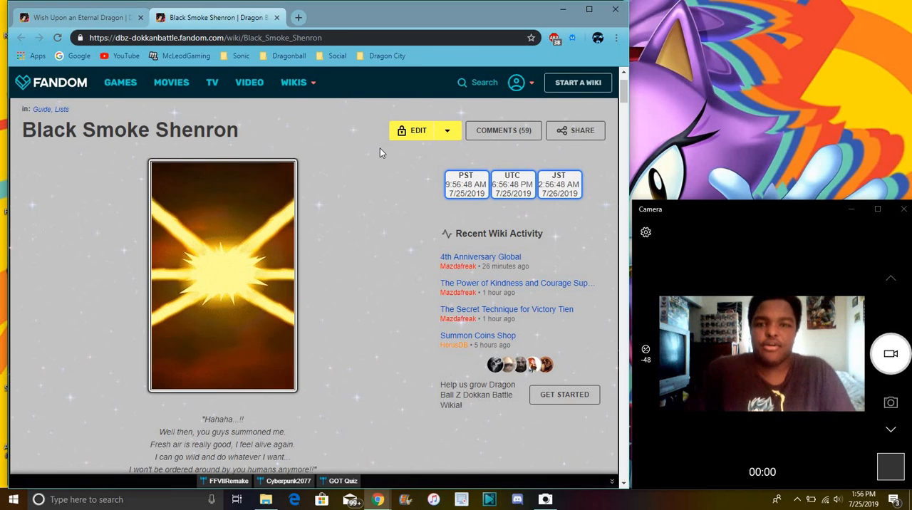